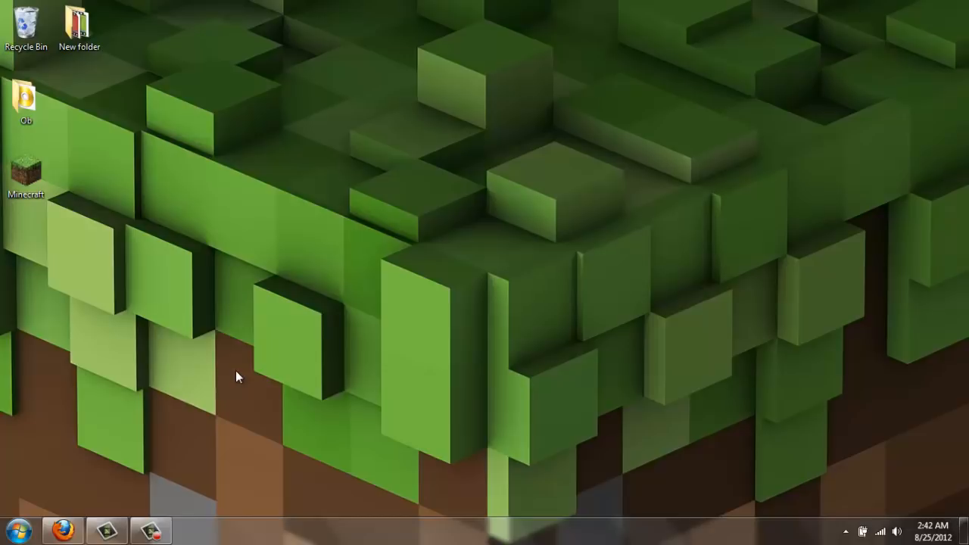
pyautogui.moveTo(80, 167)
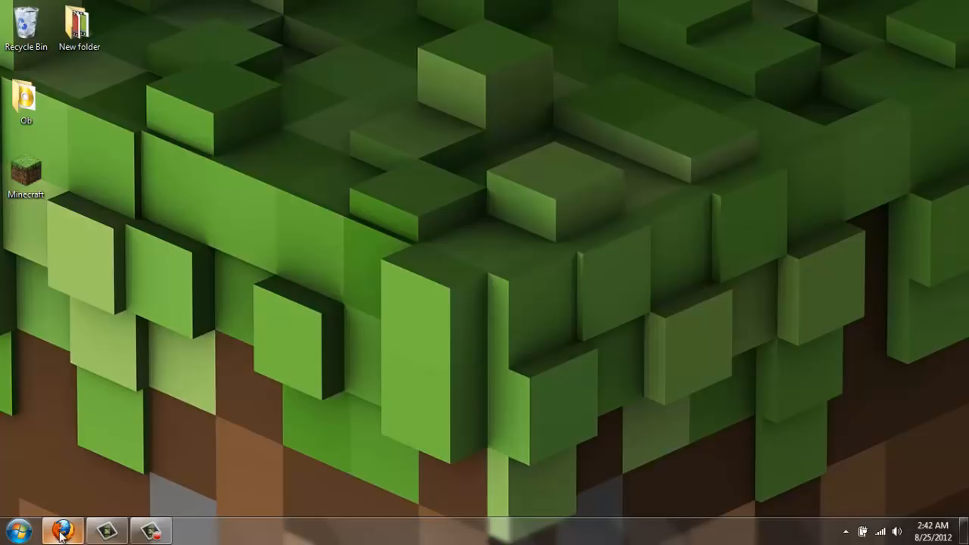
# Step: Bring up Firefox from the taskbar, showing the WinRAR 4.20 download page
pyautogui.click(62, 529)
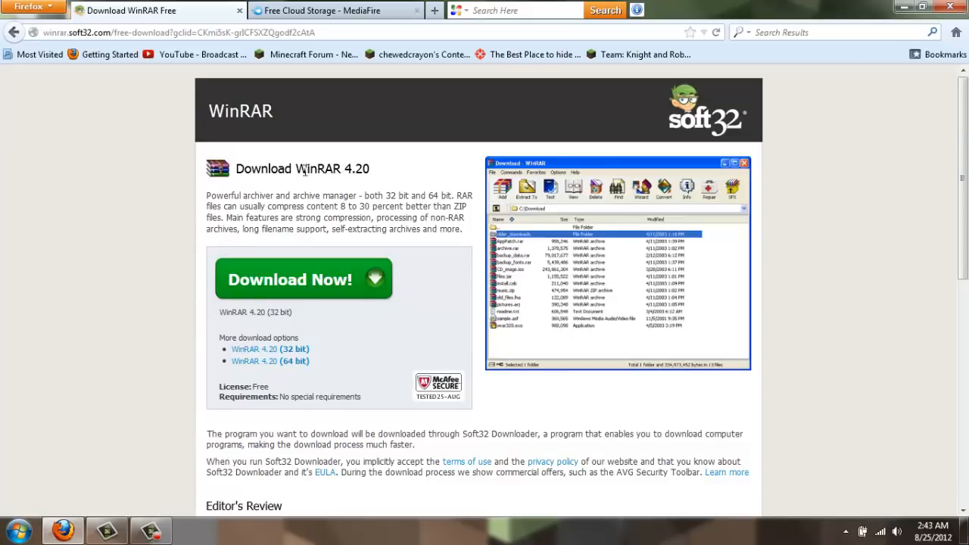
# Step: Save the WinRAR installer and close its tab, returning to the MediaFire file list
pyautogui.doubleClick(314, 168)
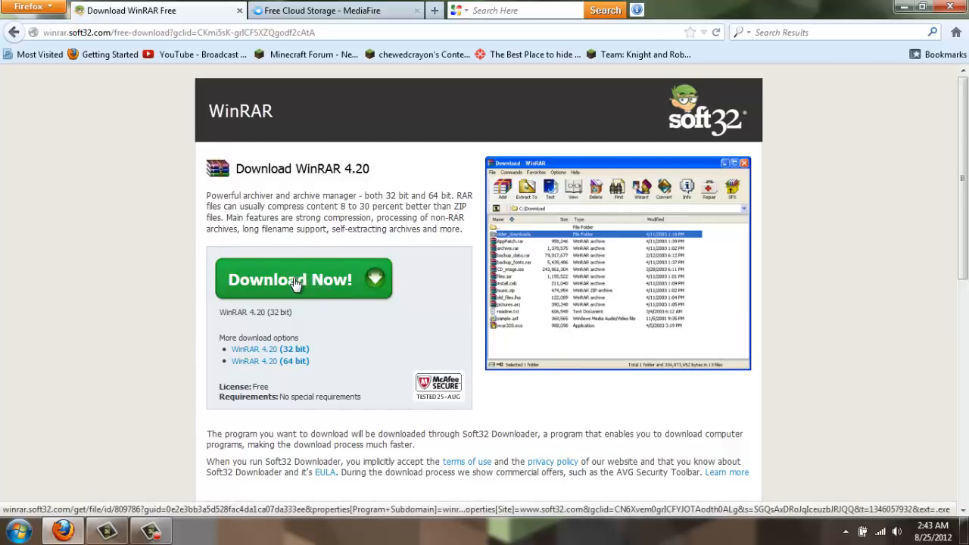
pyautogui.click(295, 279)
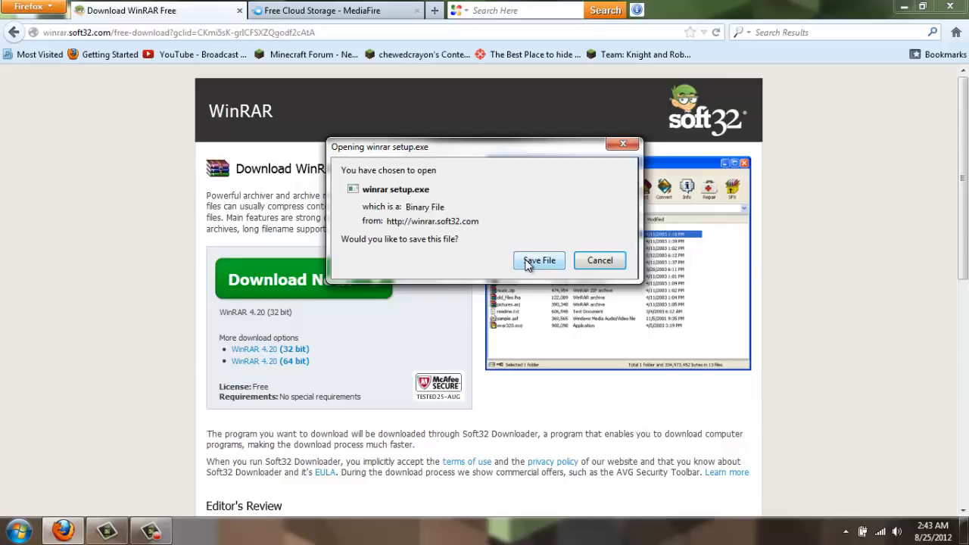
pyautogui.moveTo(599, 260)
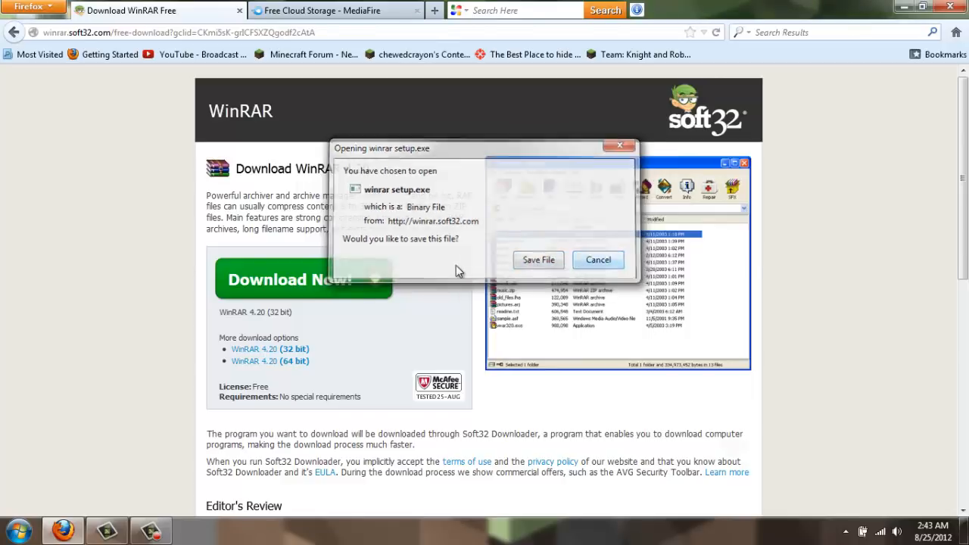
pyautogui.click(597, 260)
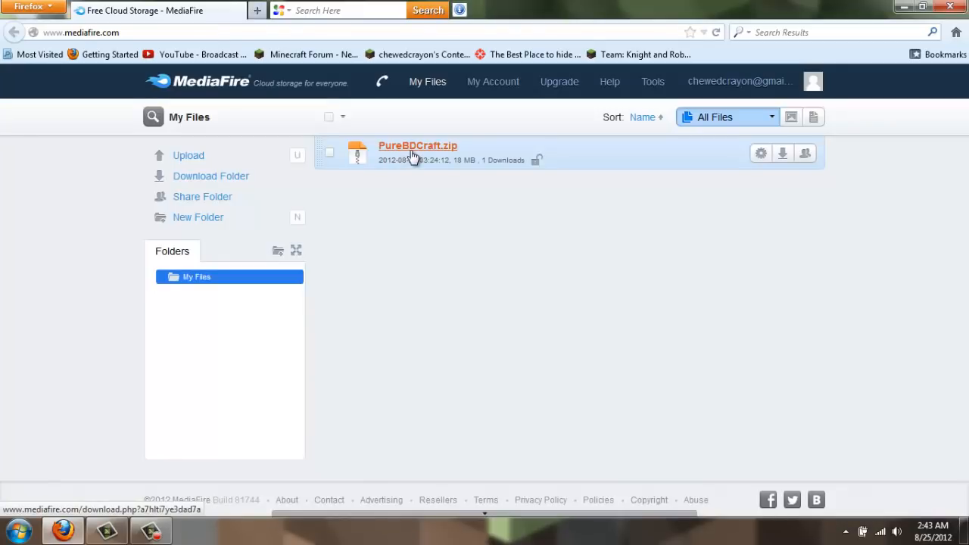
pyautogui.moveTo(415, 155)
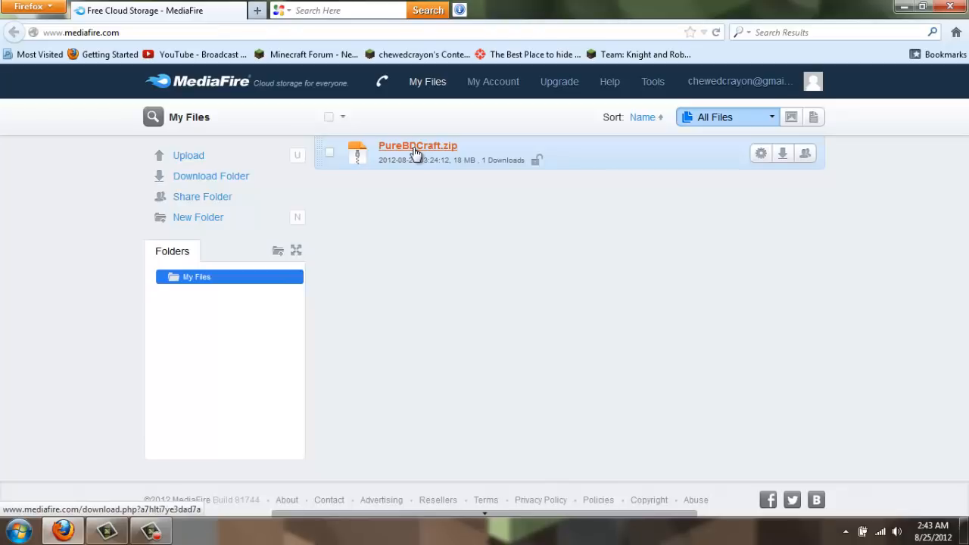
pyautogui.moveTo(420, 156)
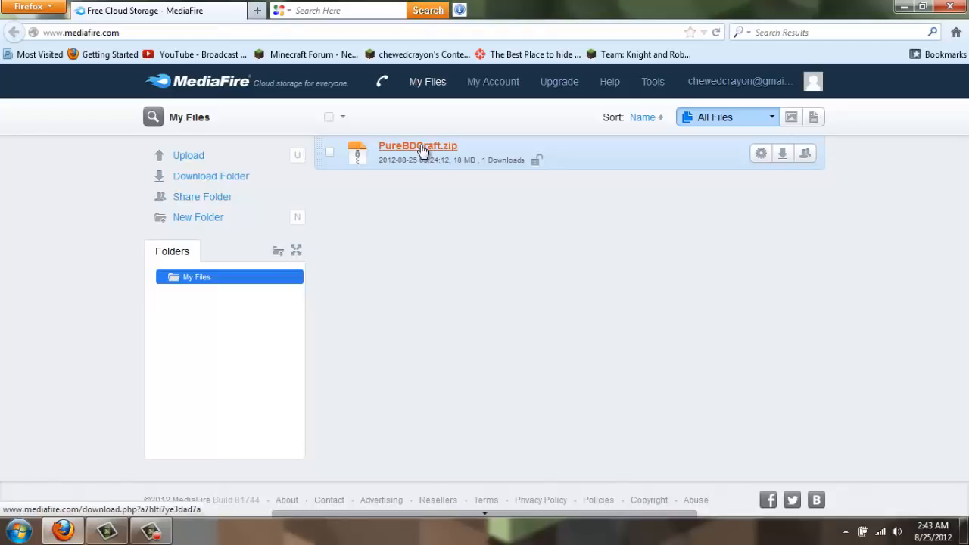
# Step: Open the PureBDCraft.zip download page from My Files in a new tab
pyautogui.click(417, 145)
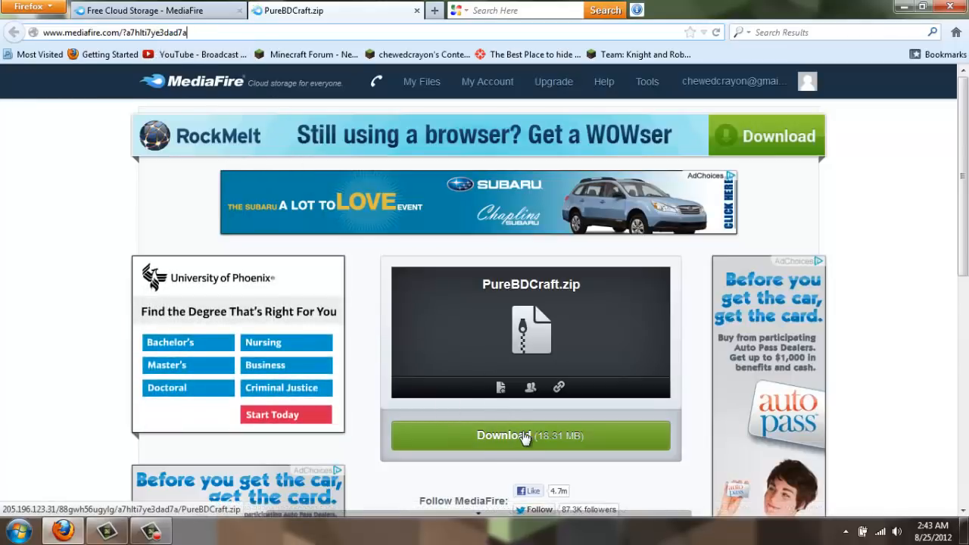
# Step: Download PureBDCraft.zip and open it with the WinRAR archiver
pyautogui.click(530, 435)
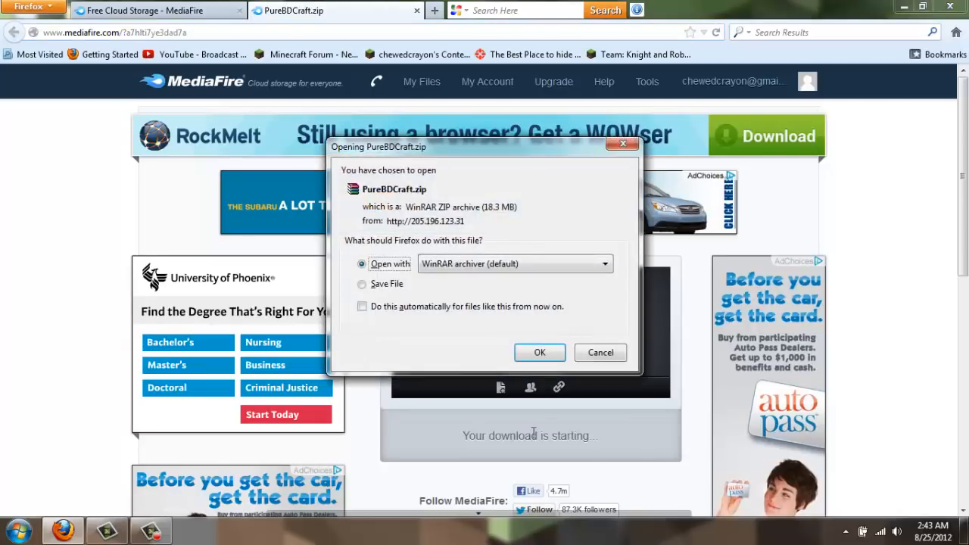
pyautogui.moveTo(443, 226)
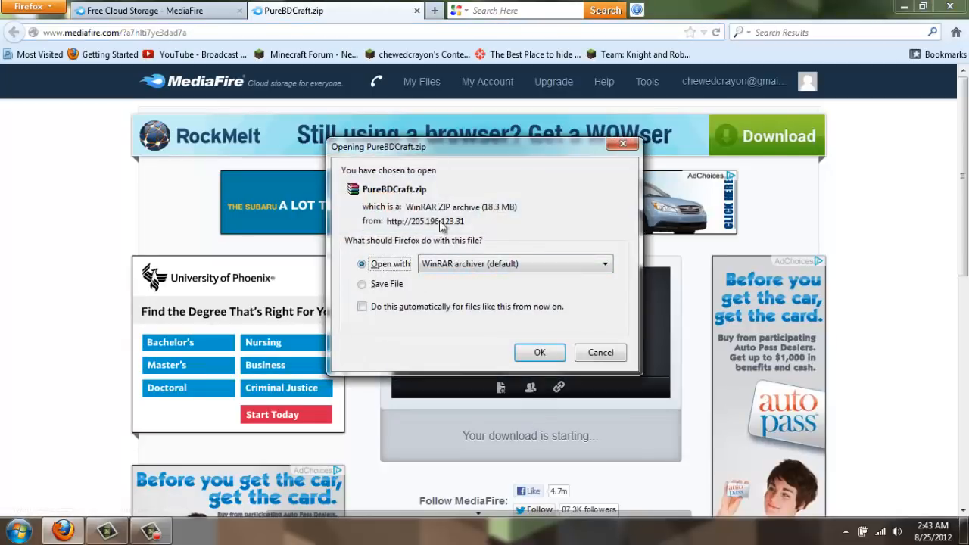
pyautogui.moveTo(540, 352)
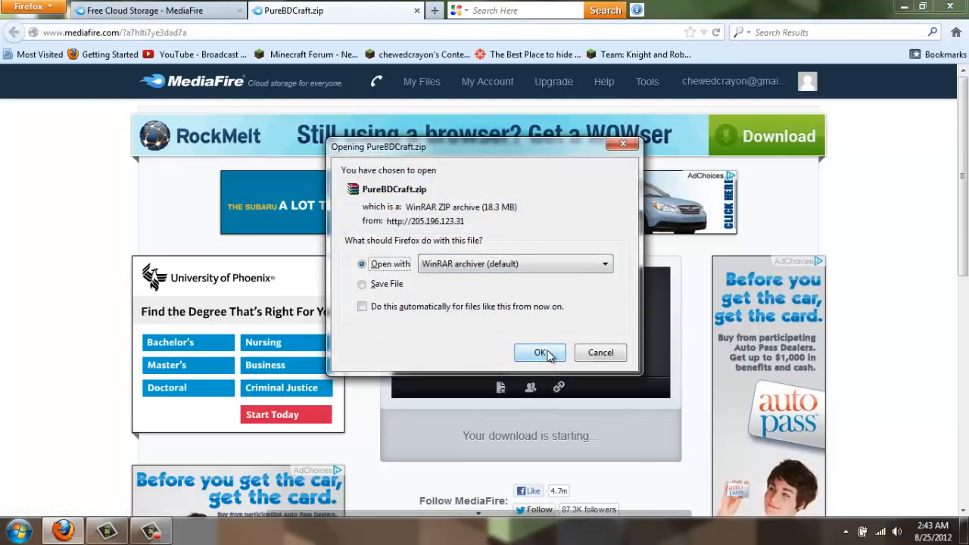
pyautogui.click(539, 353)
pyautogui.write('r')
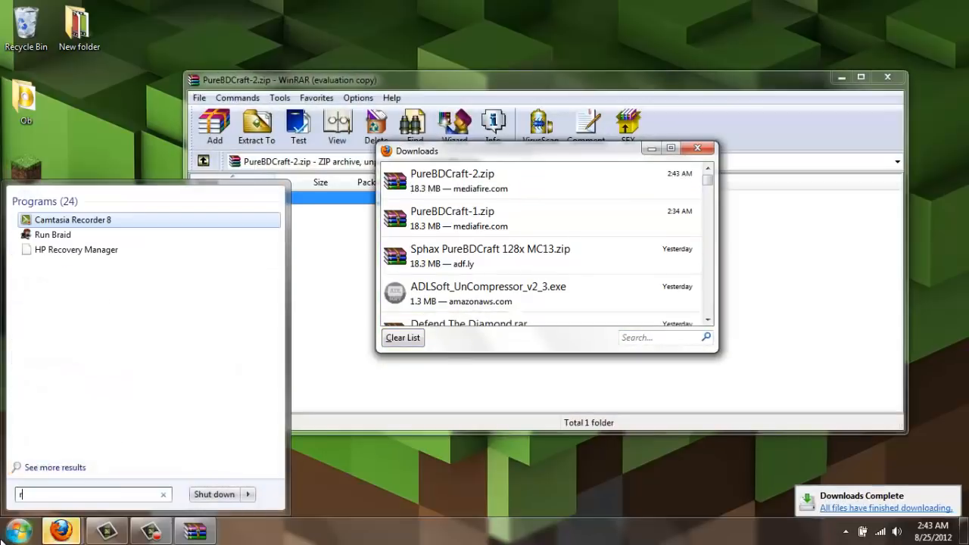
# Step: Search %appdata% from the Start menu and open the Roaming .minecraft folder
pyautogui.write('un')
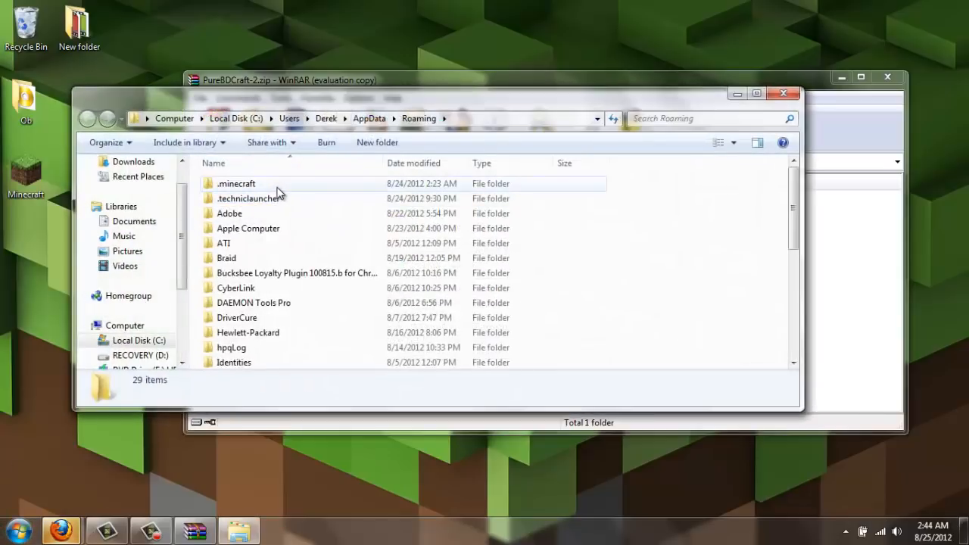
pyautogui.doubleClick(236, 183)
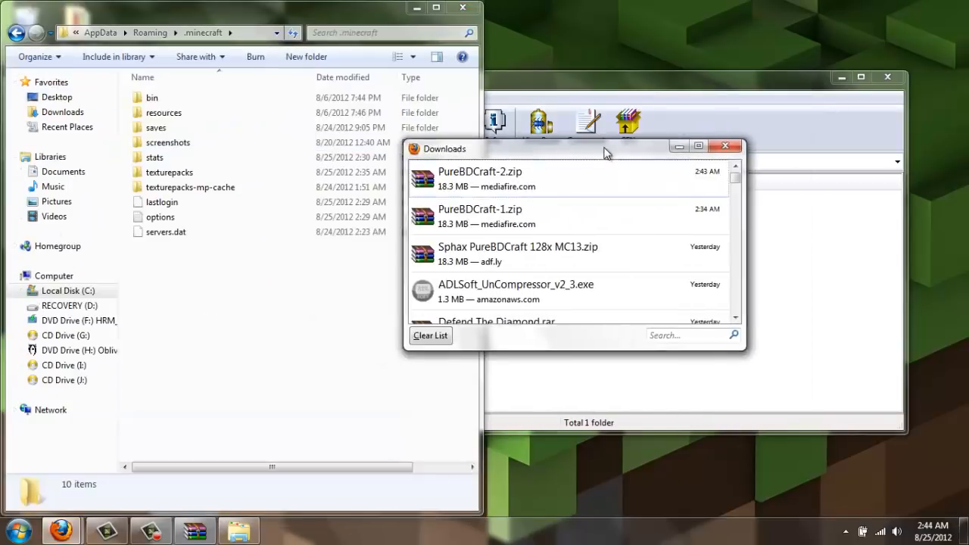
pyautogui.doubleClick(479, 179)
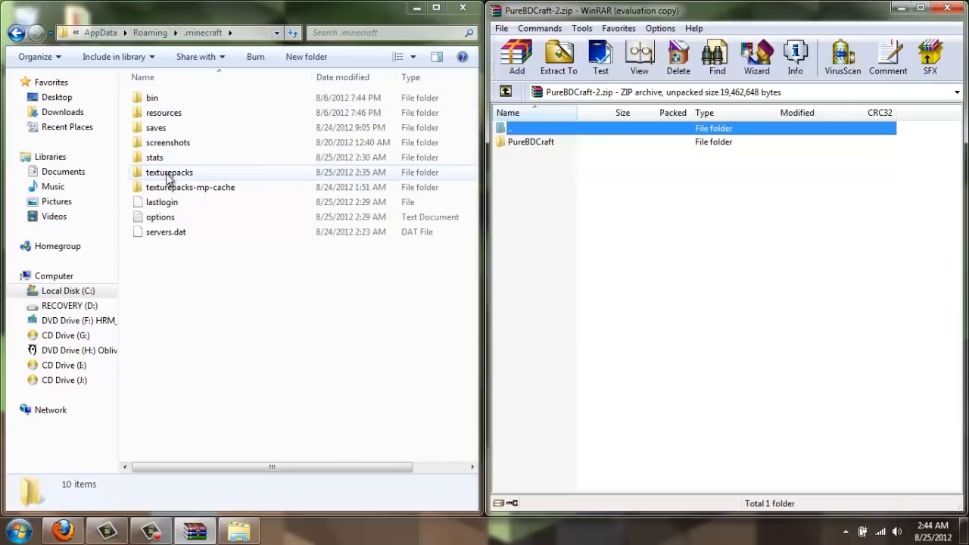
# Step: Put the PureBDCraft folder into texturepacks, then close the windows
pyautogui.doubleClick(170, 172)
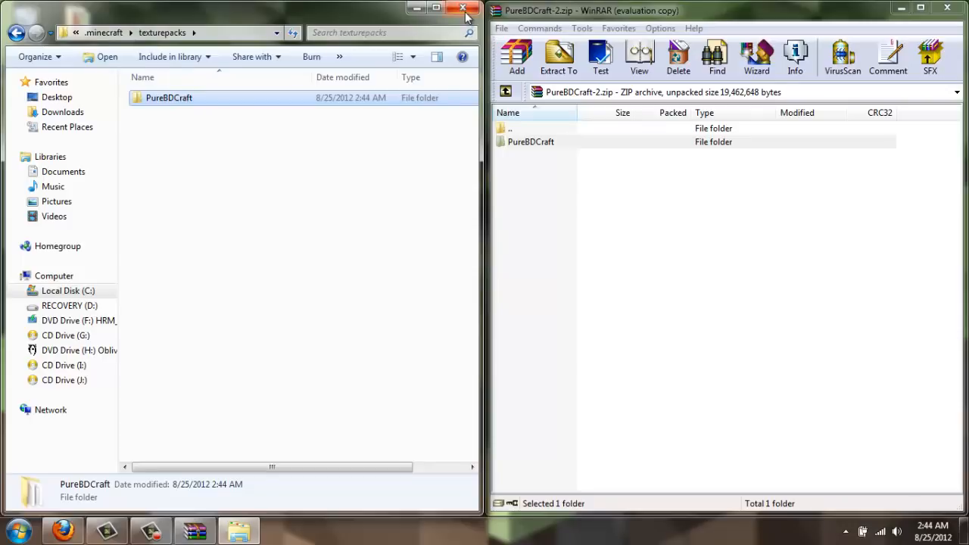
pyautogui.click(462, 8)
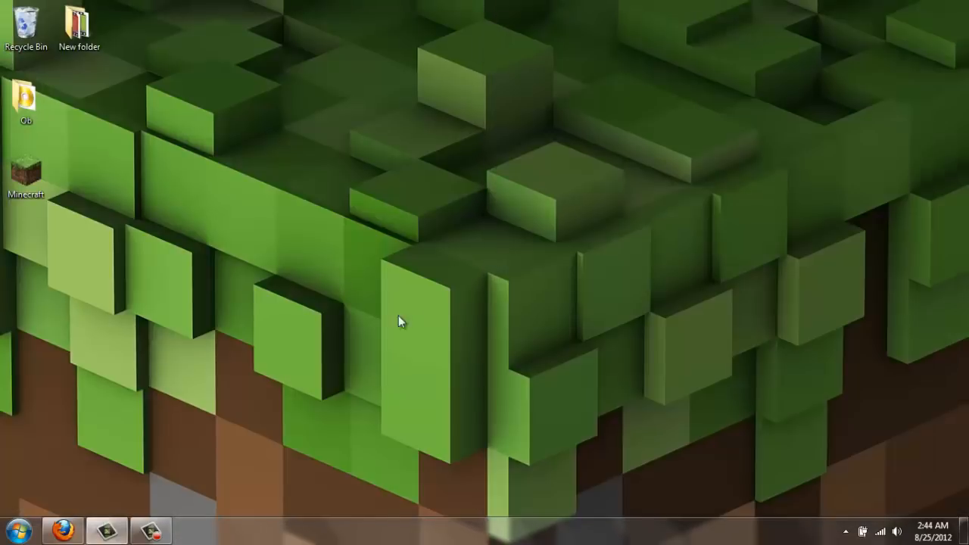
# Step: Launch Minecraft from the desktop shortcut and log in to the 1.3.2 title screen
pyautogui.click(26, 174)
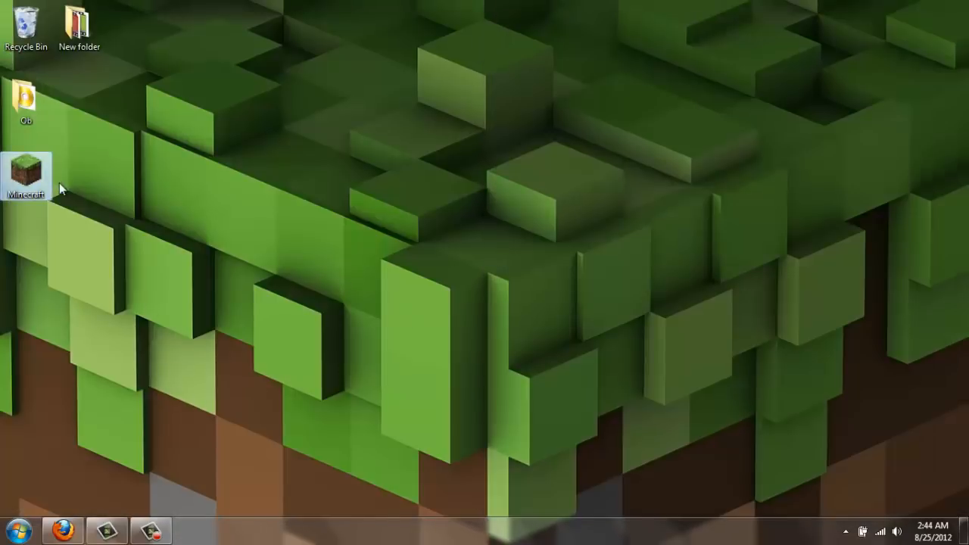
pyautogui.doubleClick(25, 175)
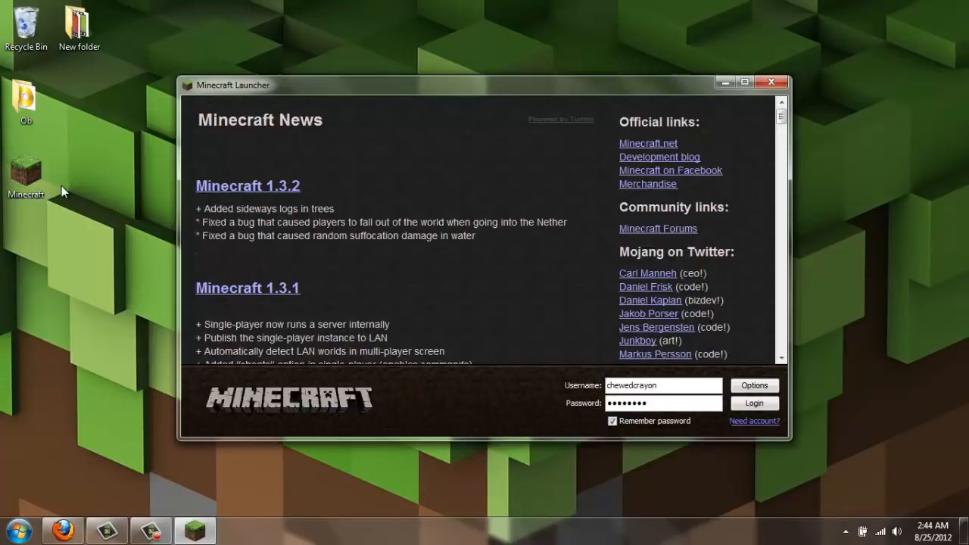
pyautogui.click(752, 402)
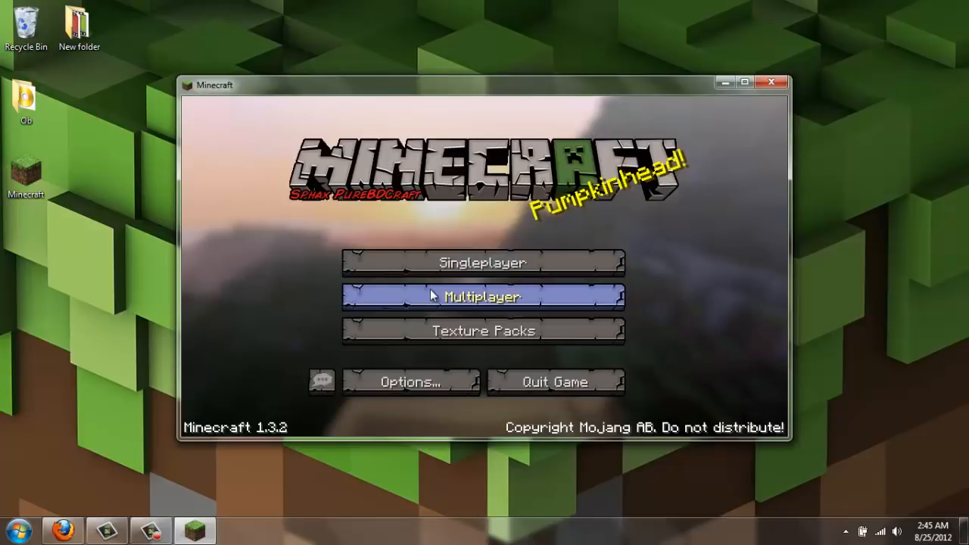
# Step: Select PureBDCraft in the Texture Packs list and confirm with Done
pyautogui.click(483, 331)
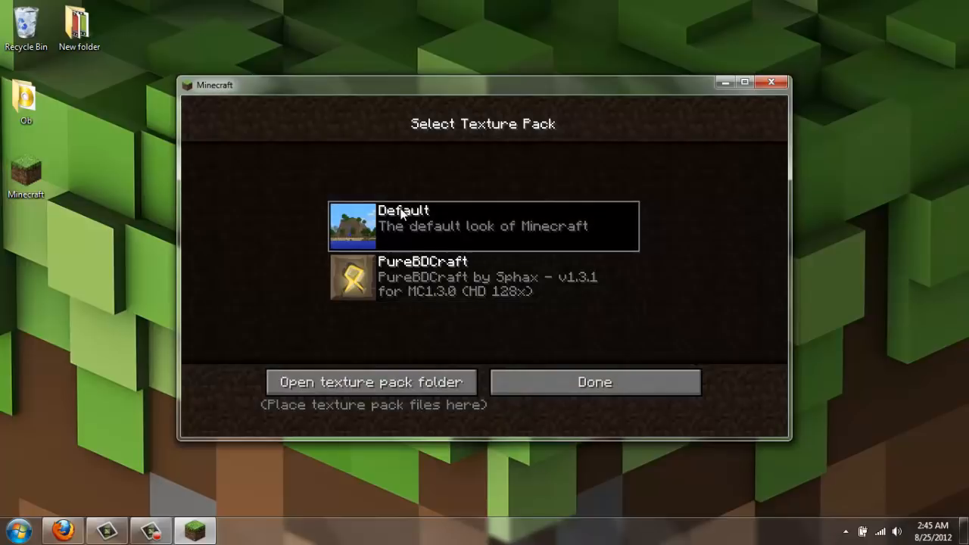
pyautogui.moveTo(413, 269)
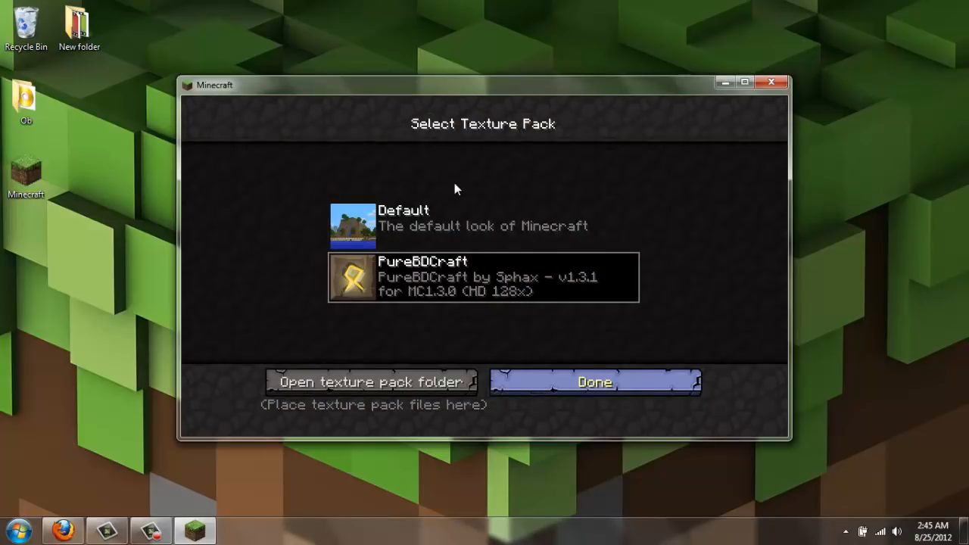
pyautogui.click(594, 381)
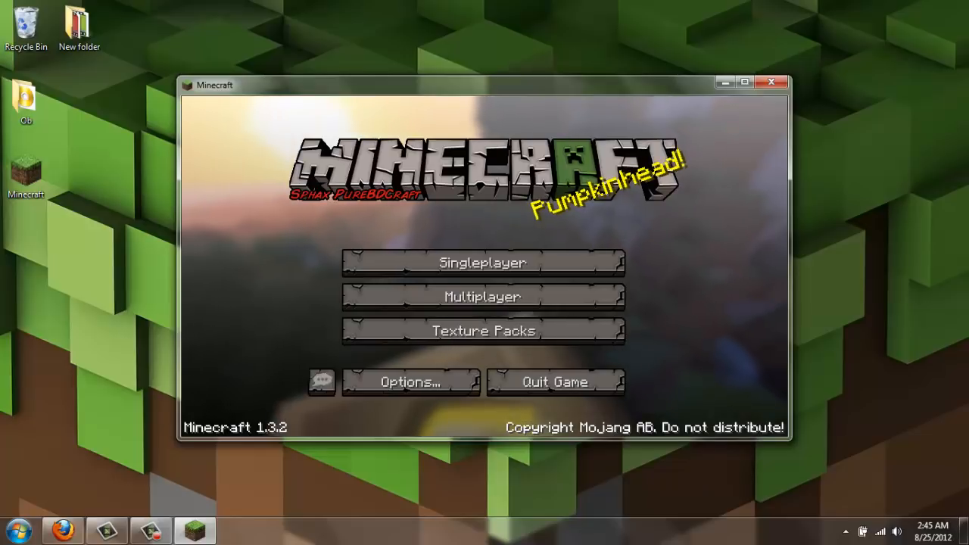
pyautogui.moveTo(482, 262)
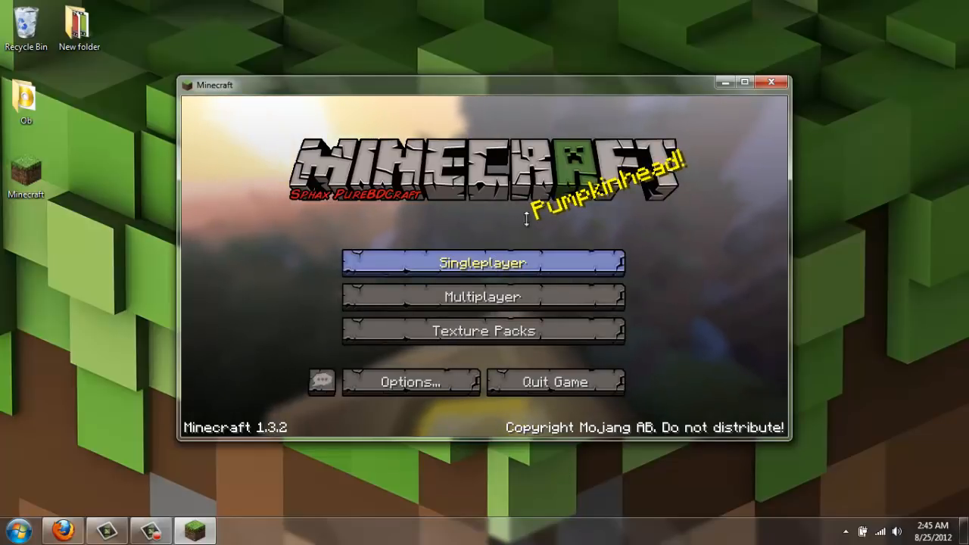
pyautogui.moveTo(529, 90)
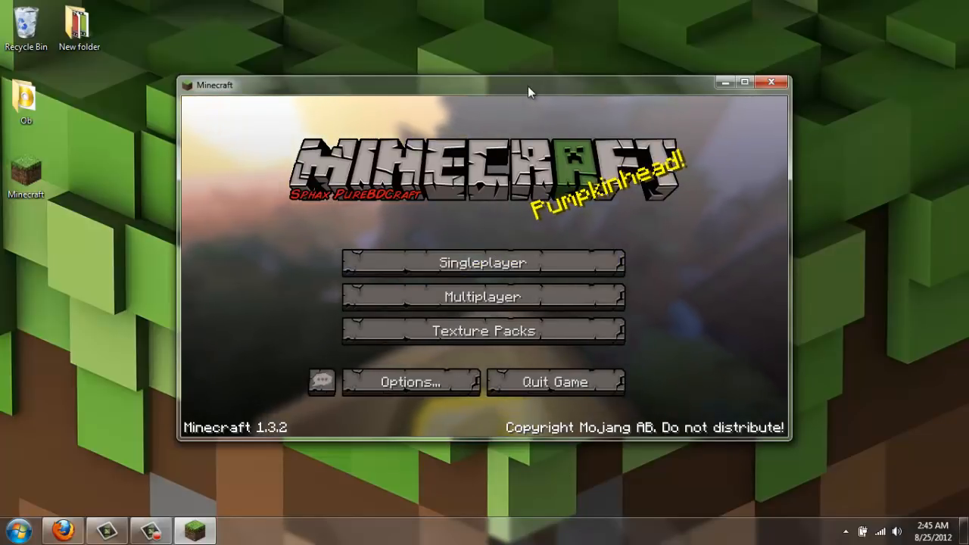
pyautogui.moveTo(514, 134)
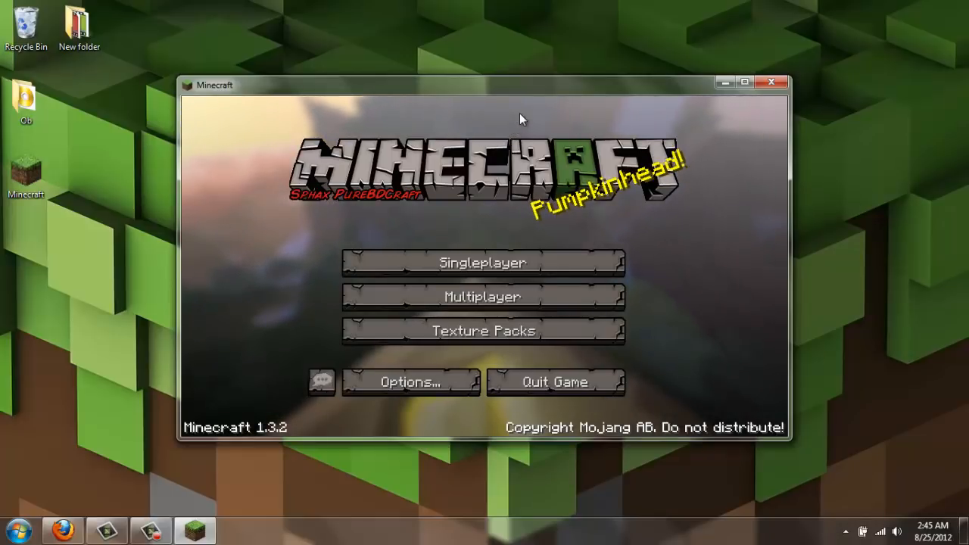
pyautogui.moveTo(511, 125)
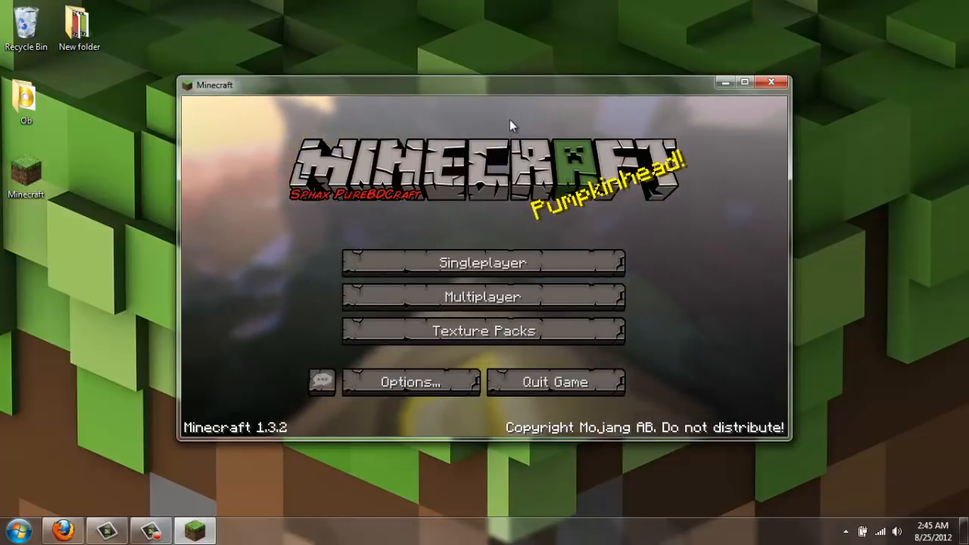